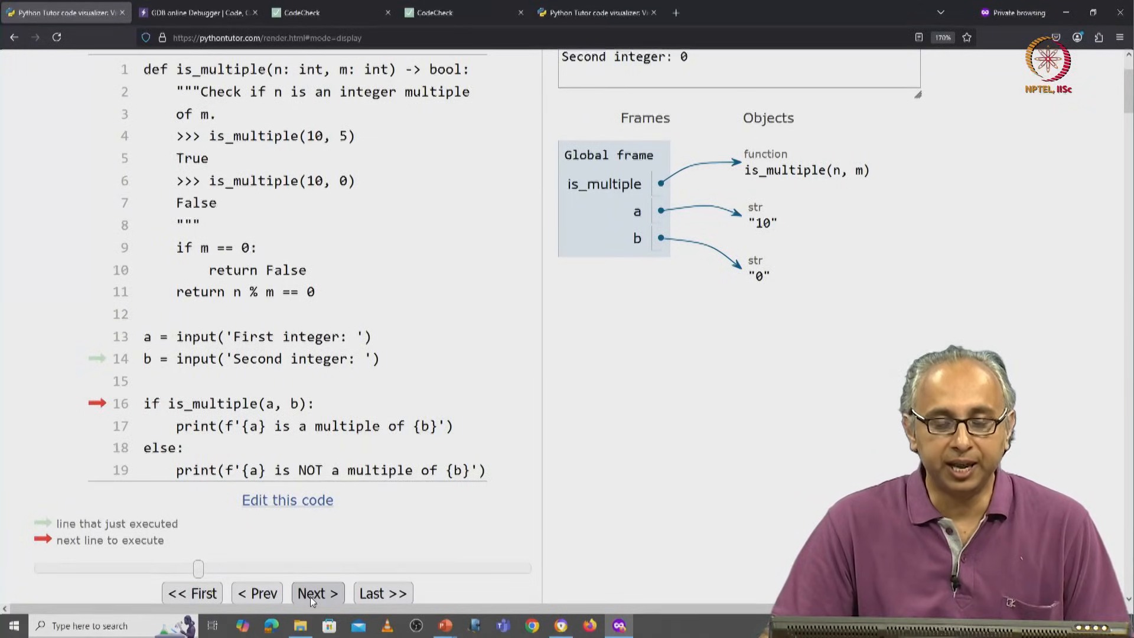
Step into is_multiple so a frame binds n to "10" and m to "0".
left_click(316, 593)
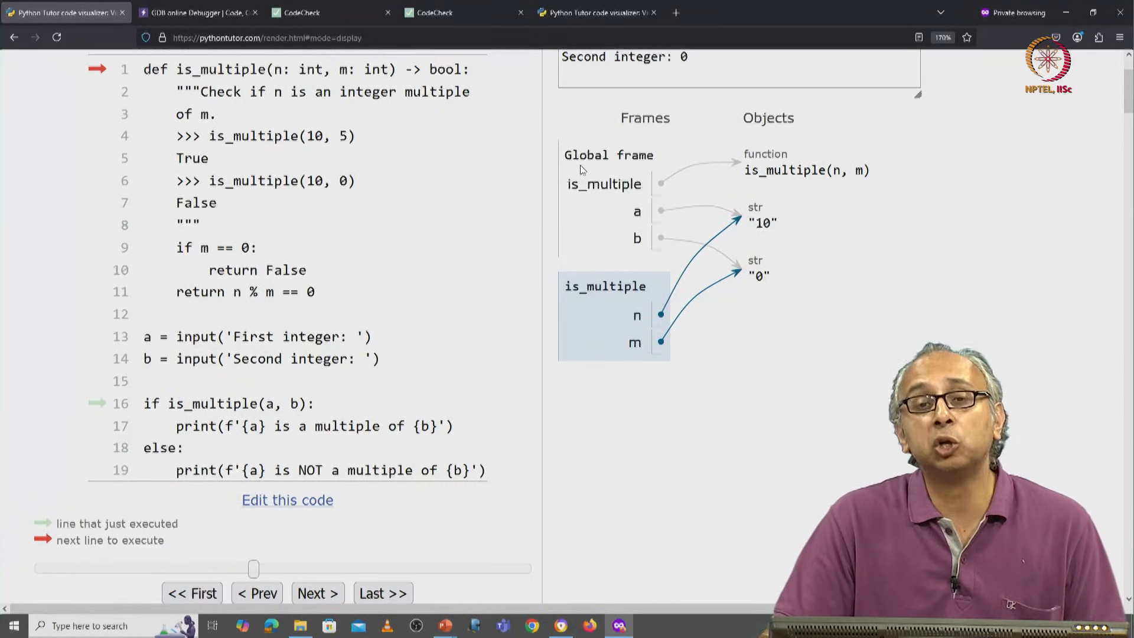
mouse_move(695, 210)
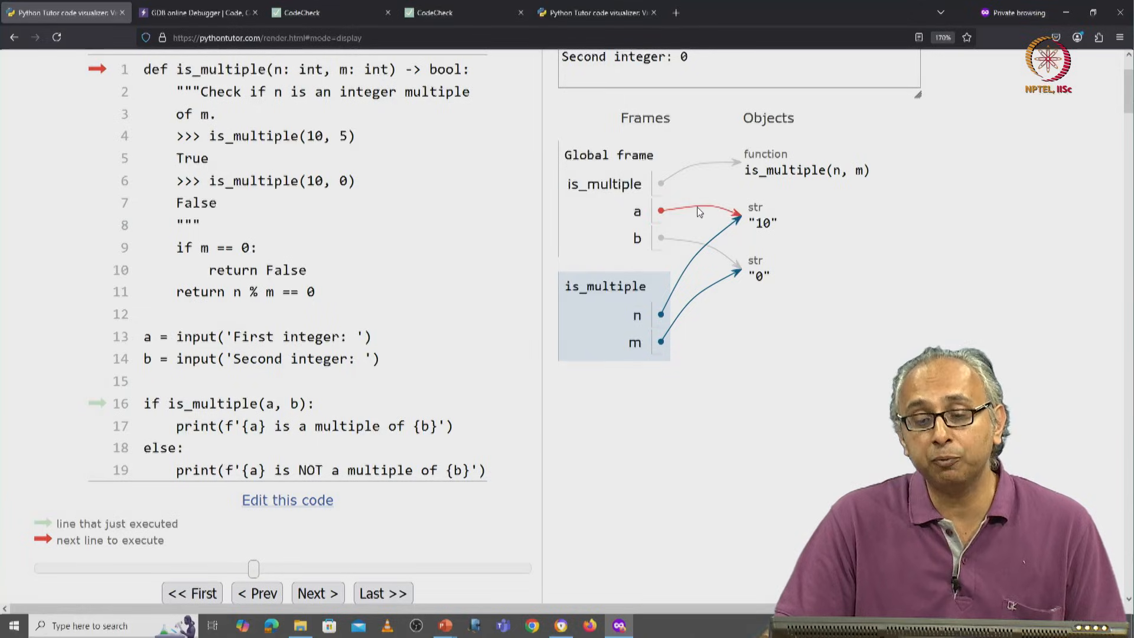
mouse_move(687, 235)
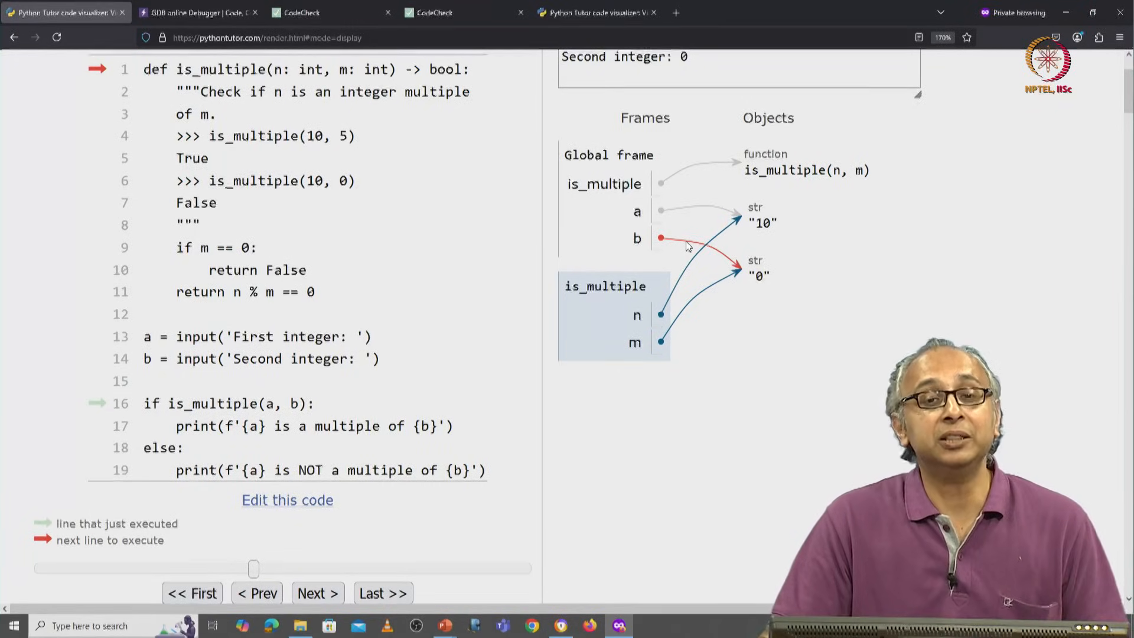
mouse_move(568, 270)
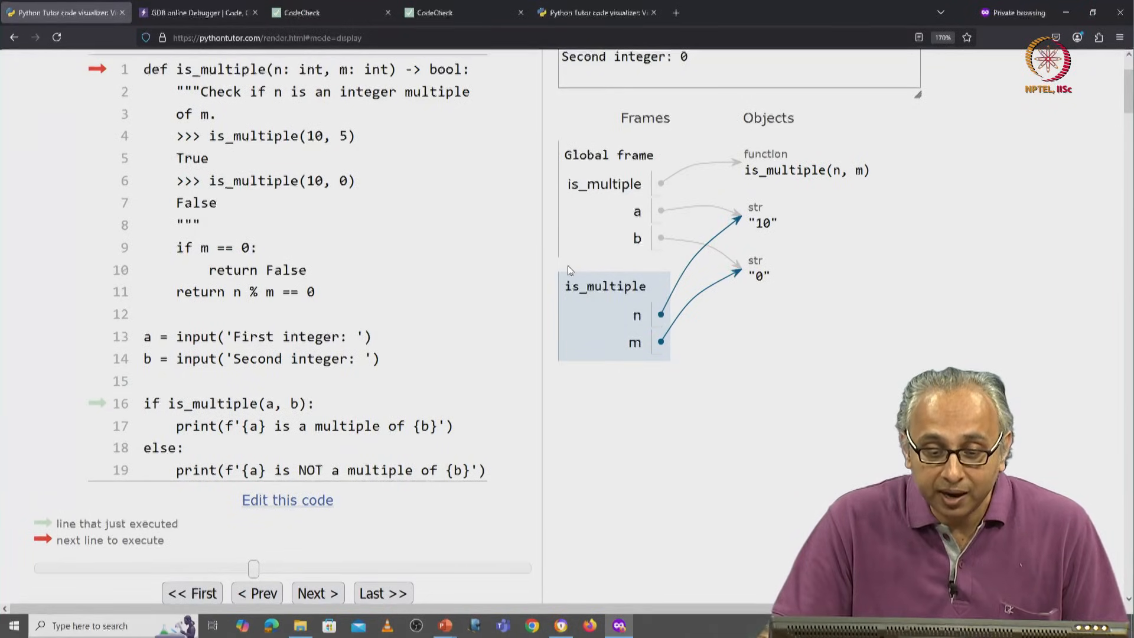
Step back to line 16, before the is_multiple call.
double_click(605, 286)
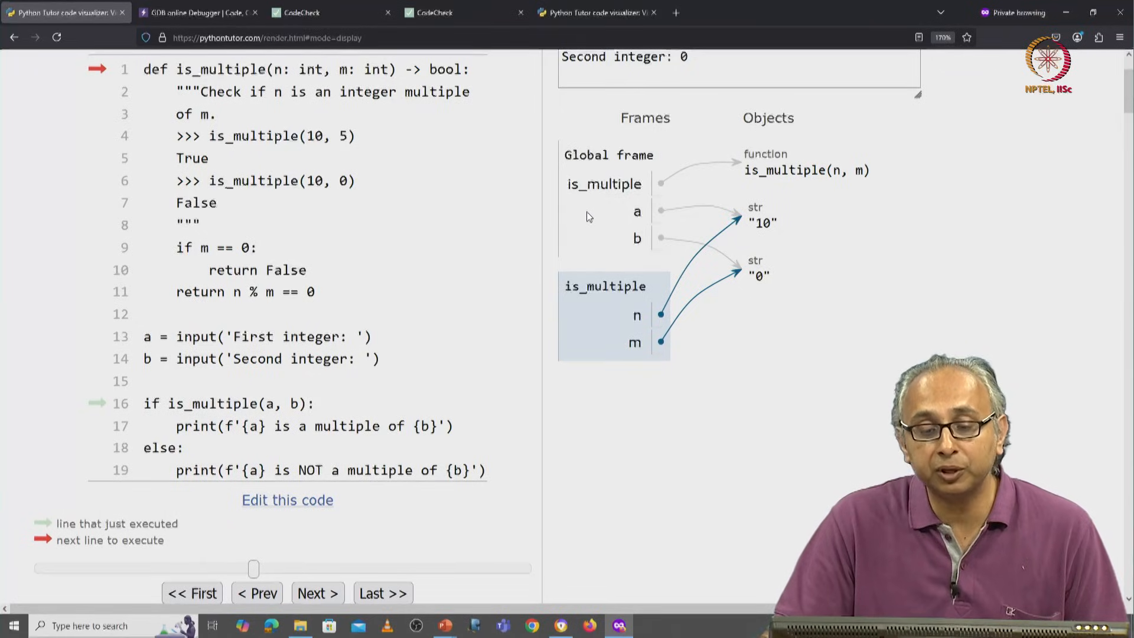
mouse_move(557, 321)
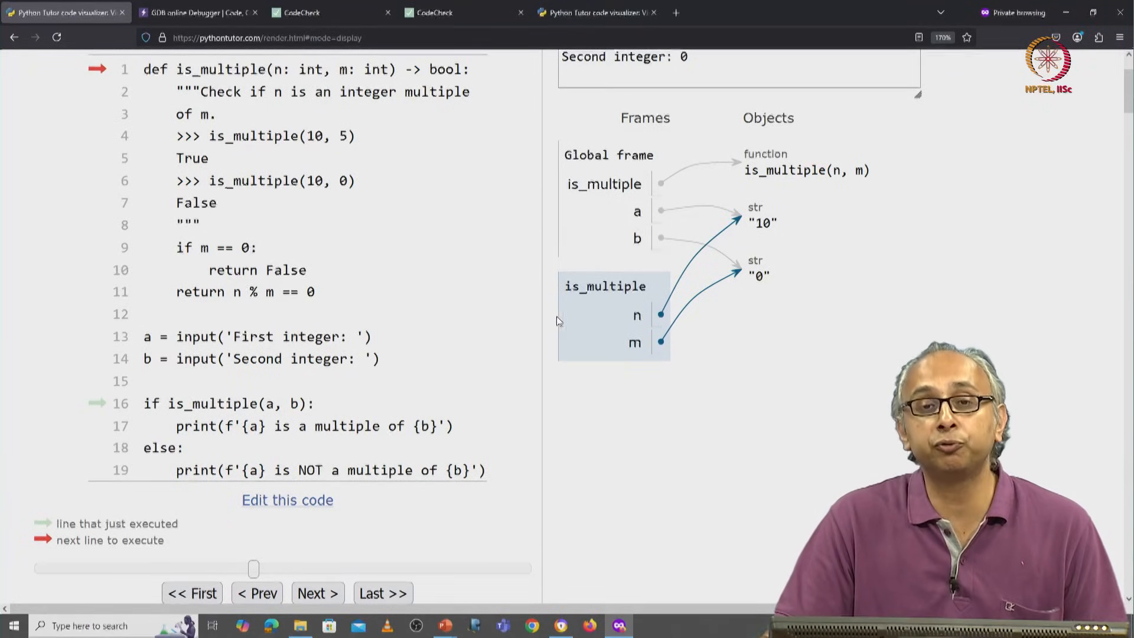
mouse_move(629, 313)
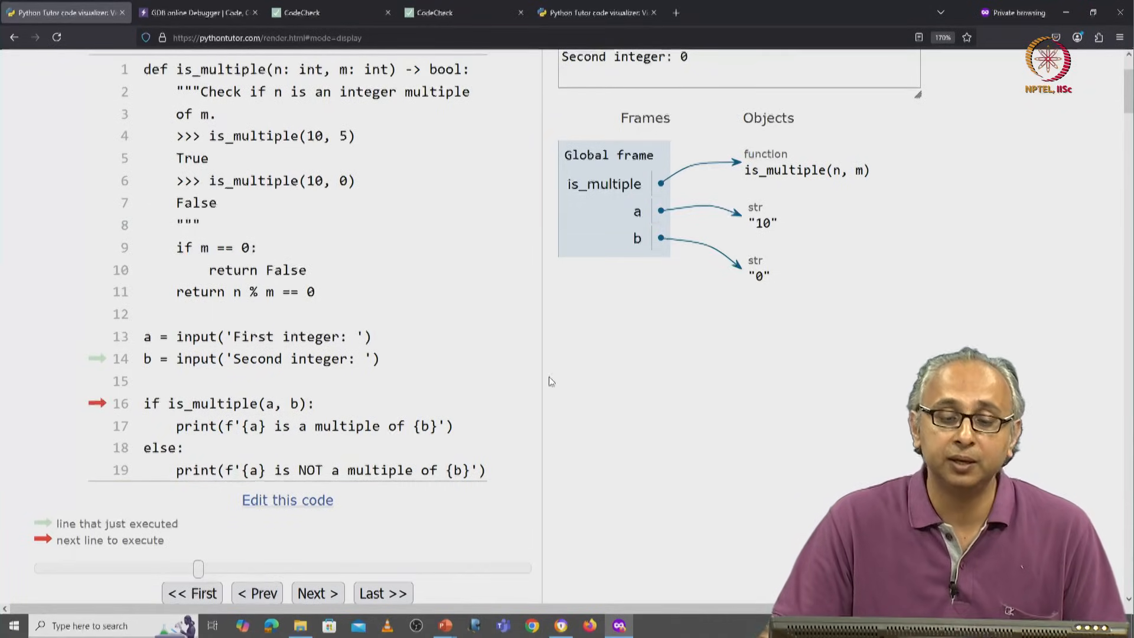
mouse_move(614, 259)
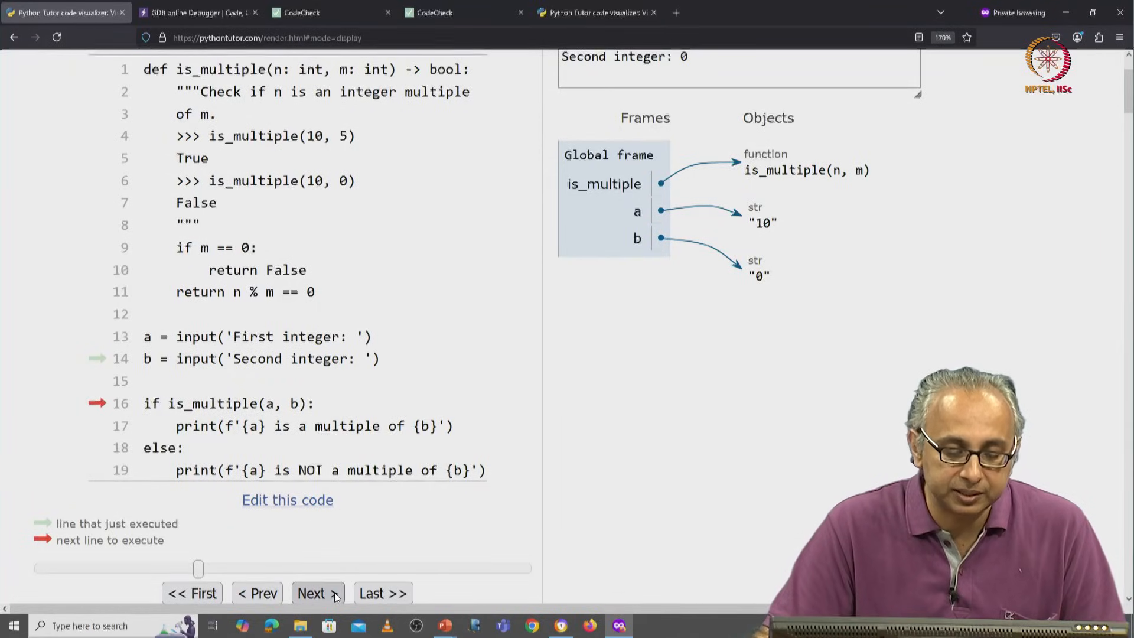
Re-enter is_multiple, showing its frame with n="10" and m="0".
left_click(316, 593)
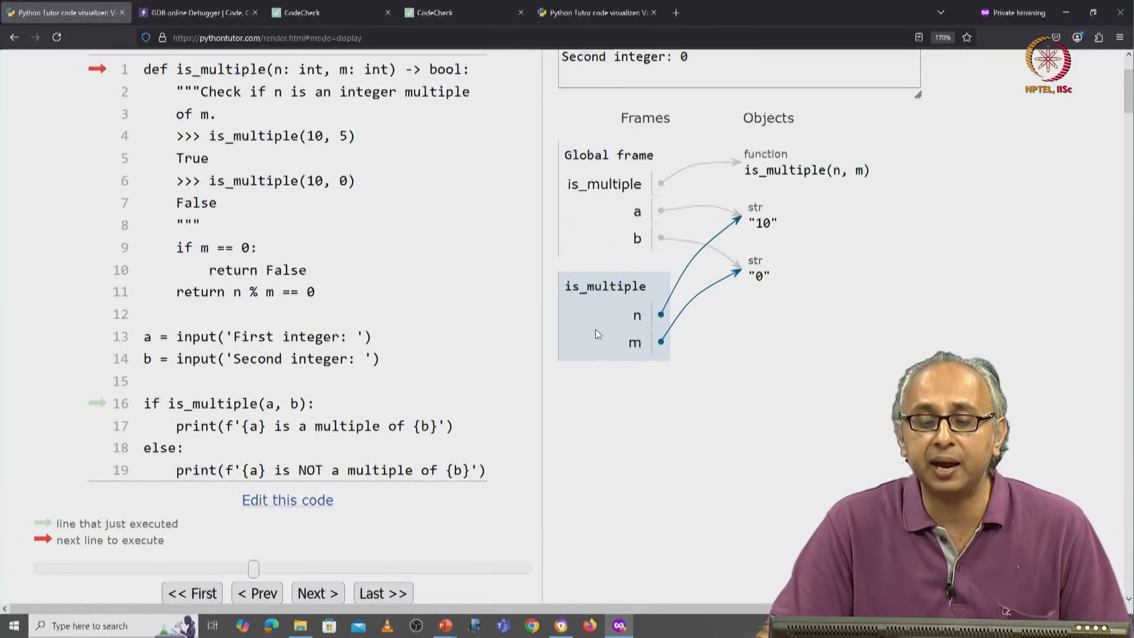
mouse_move(608, 369)
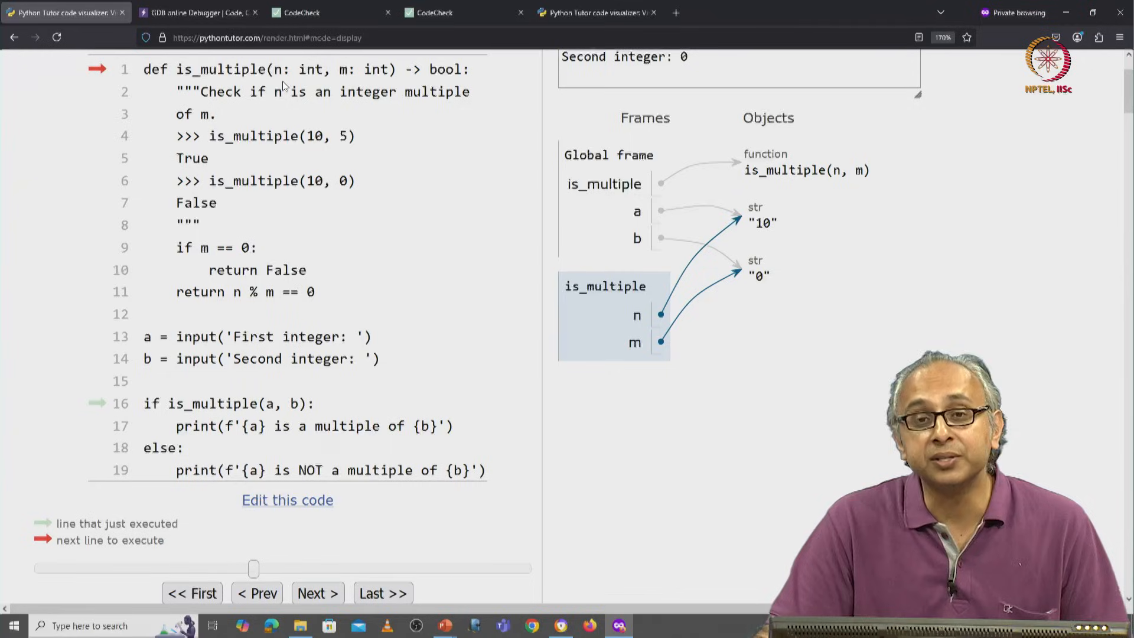
mouse_move(329, 77)
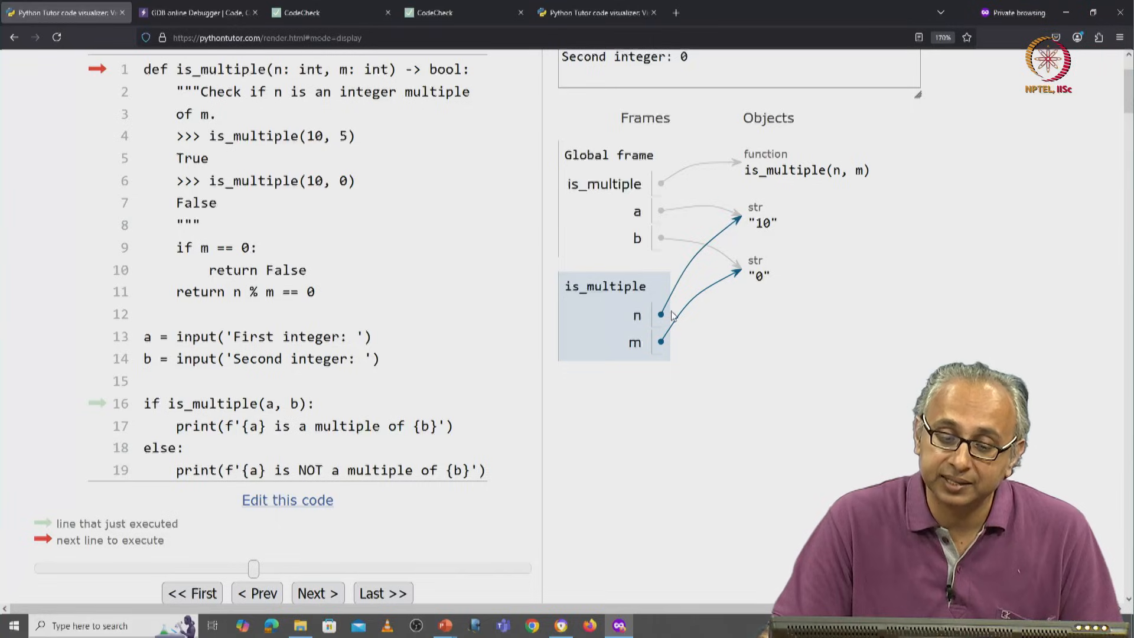
mouse_move(659, 313)
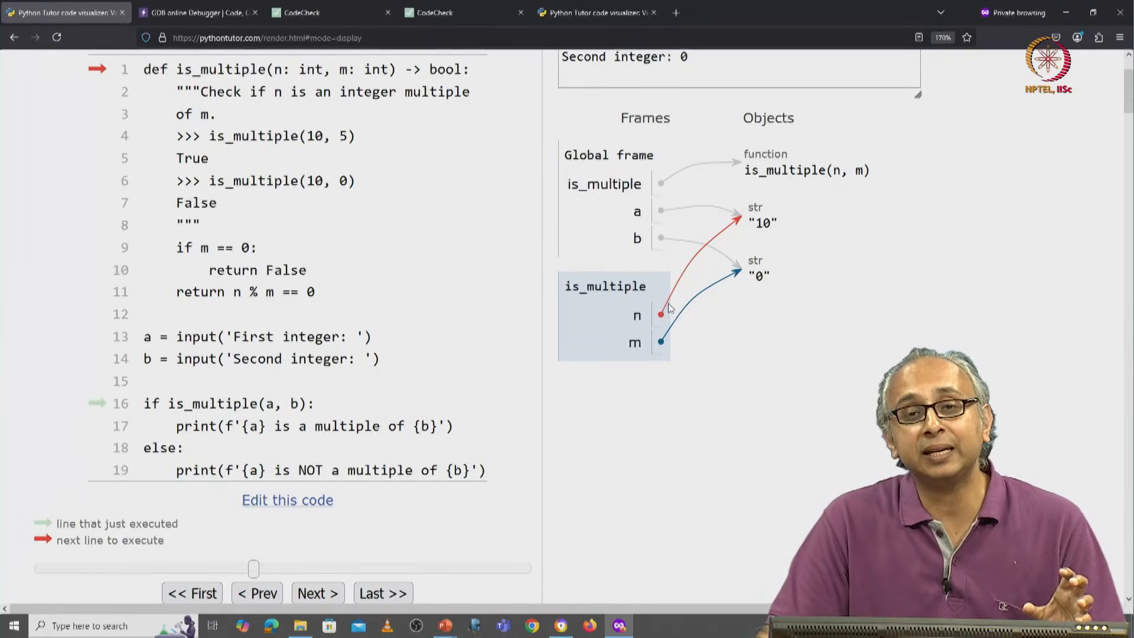
mouse_move(650, 323)
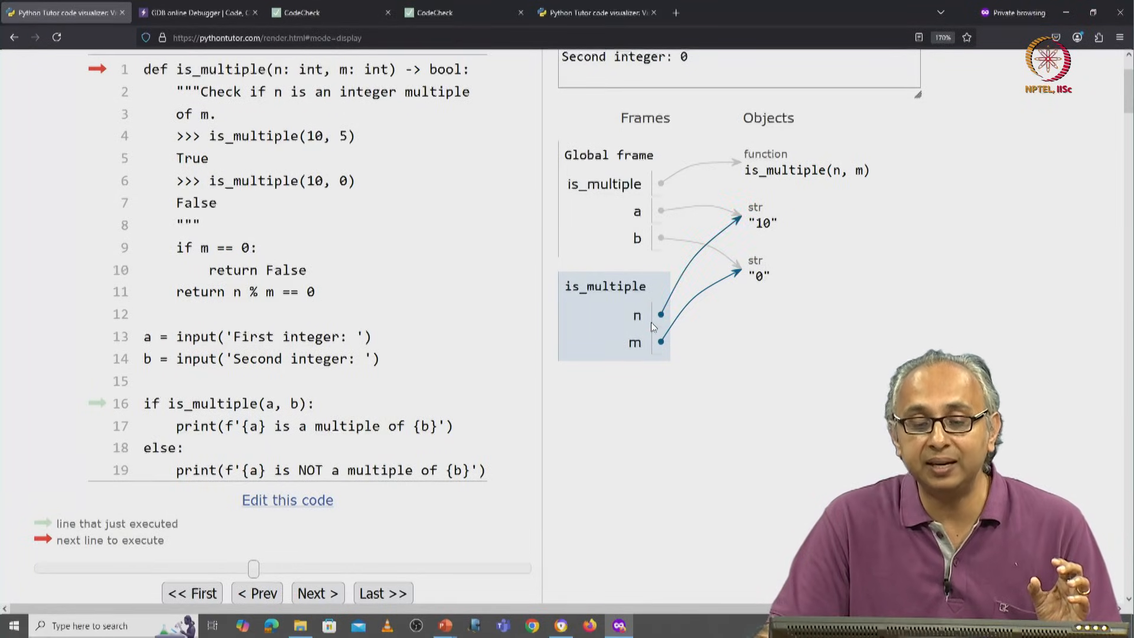
mouse_move(660, 207)
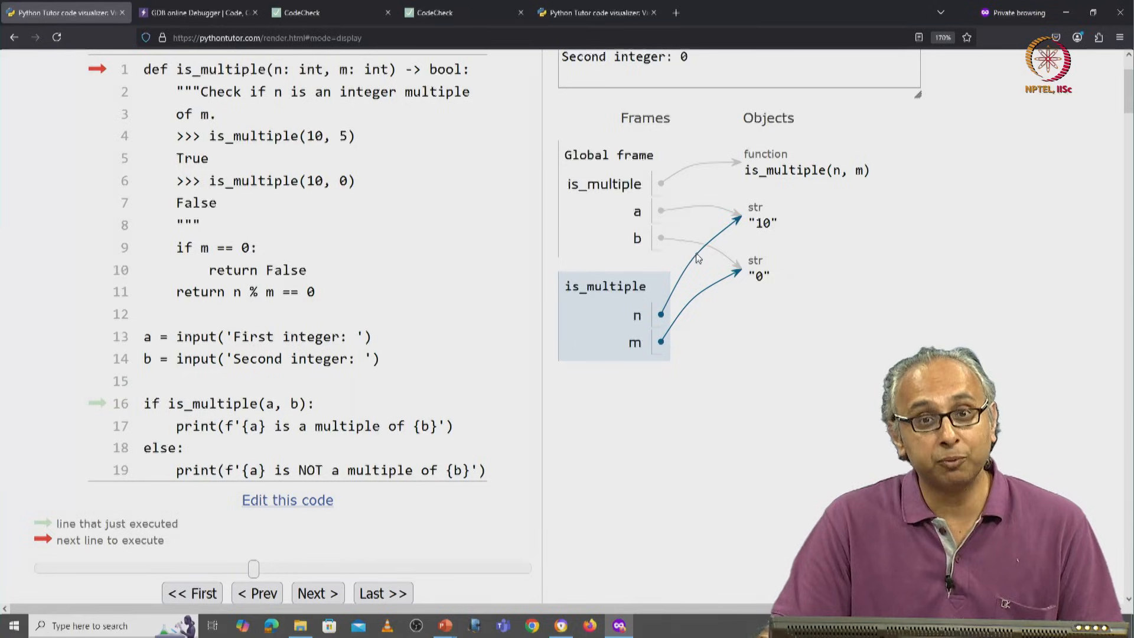
mouse_move(696, 287)
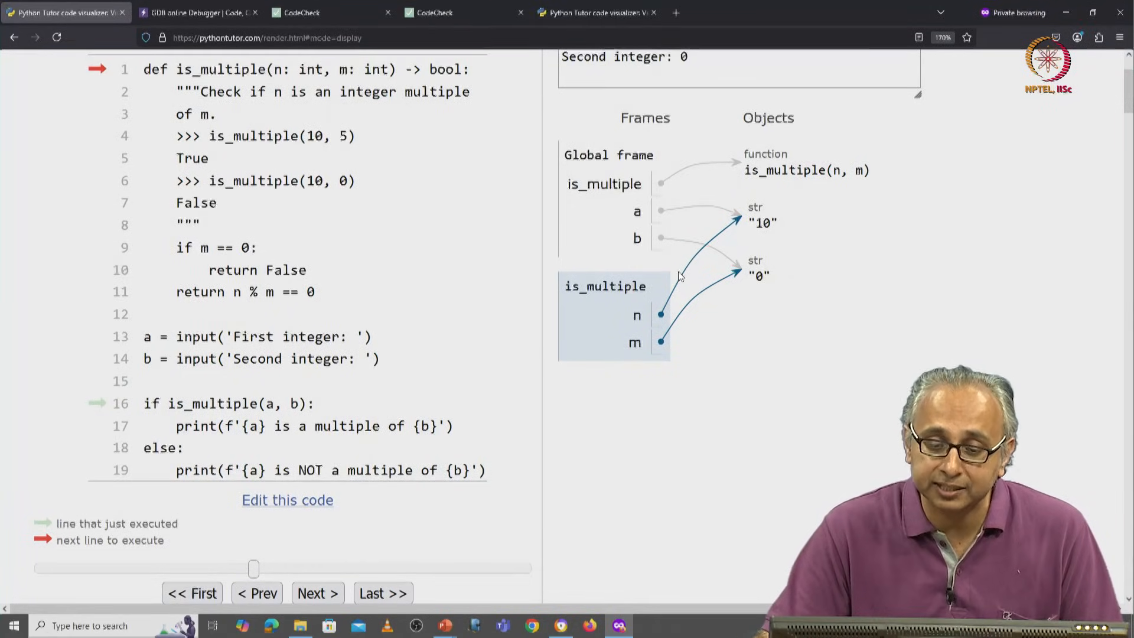
mouse_move(657, 210)
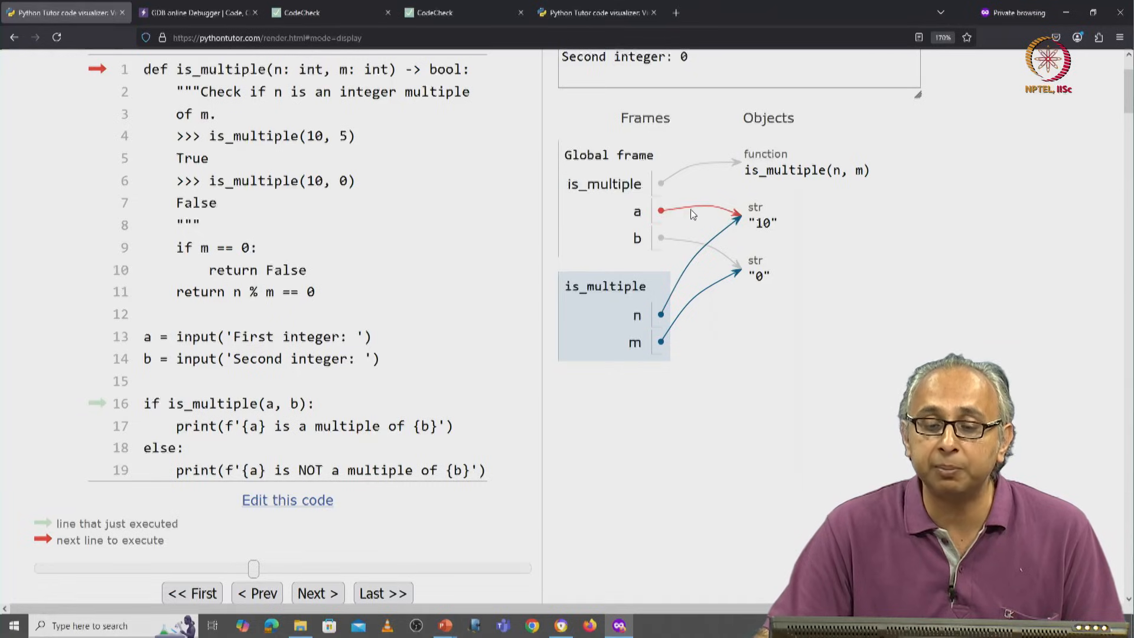
mouse_move(690, 210)
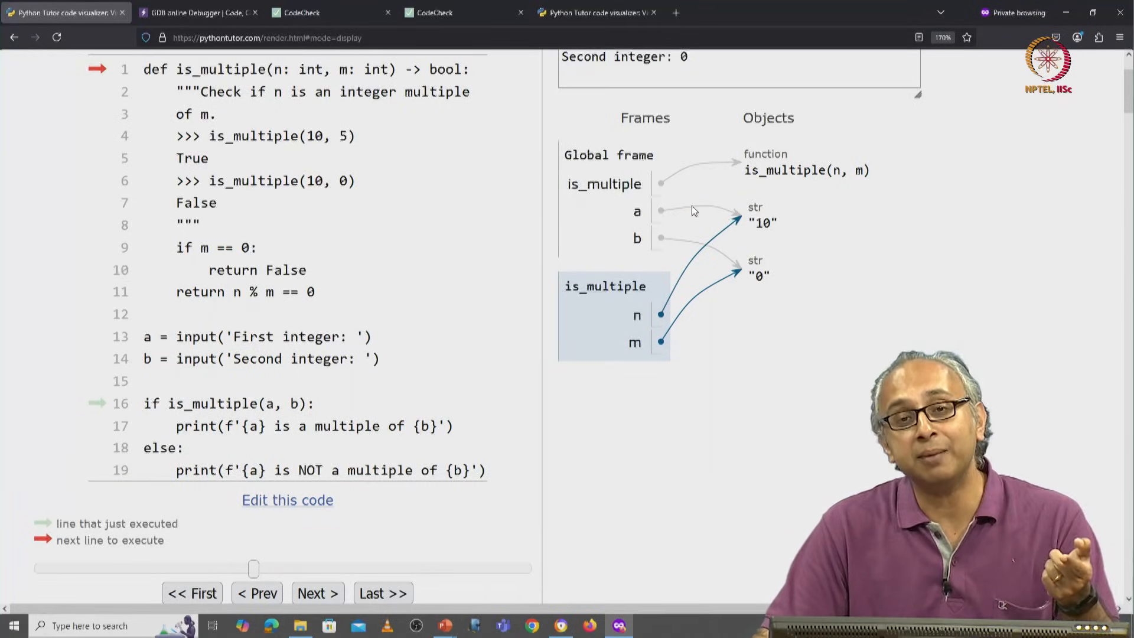
mouse_move(698, 206)
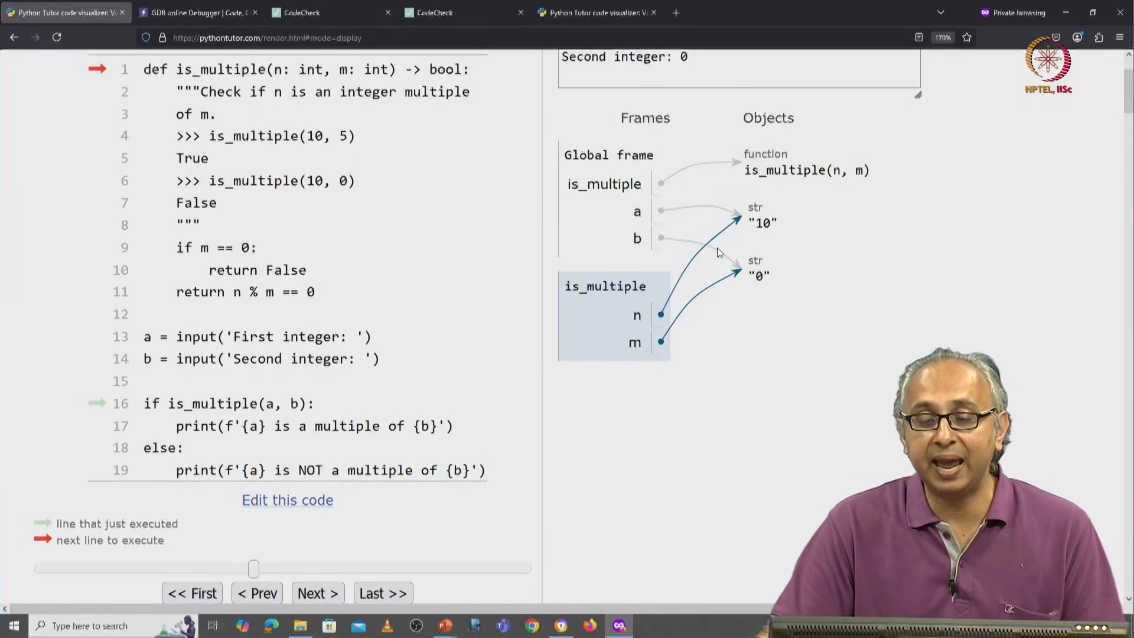
mouse_move(725, 258)
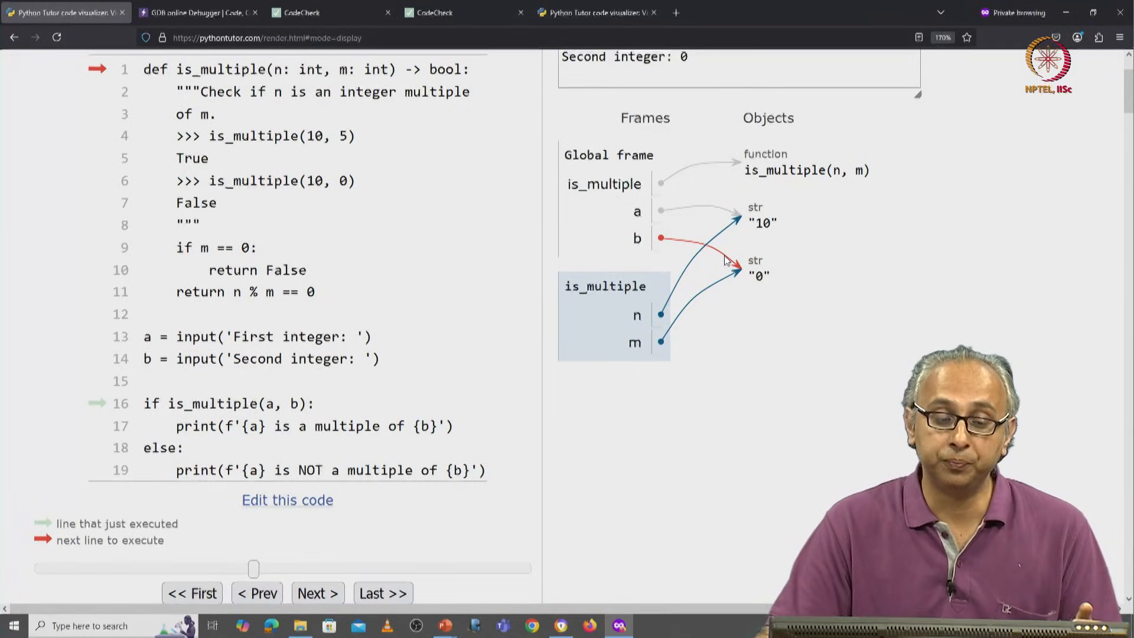
Go back to line 16 so only globals is_multiple, a and b remain.
left_click(258, 593)
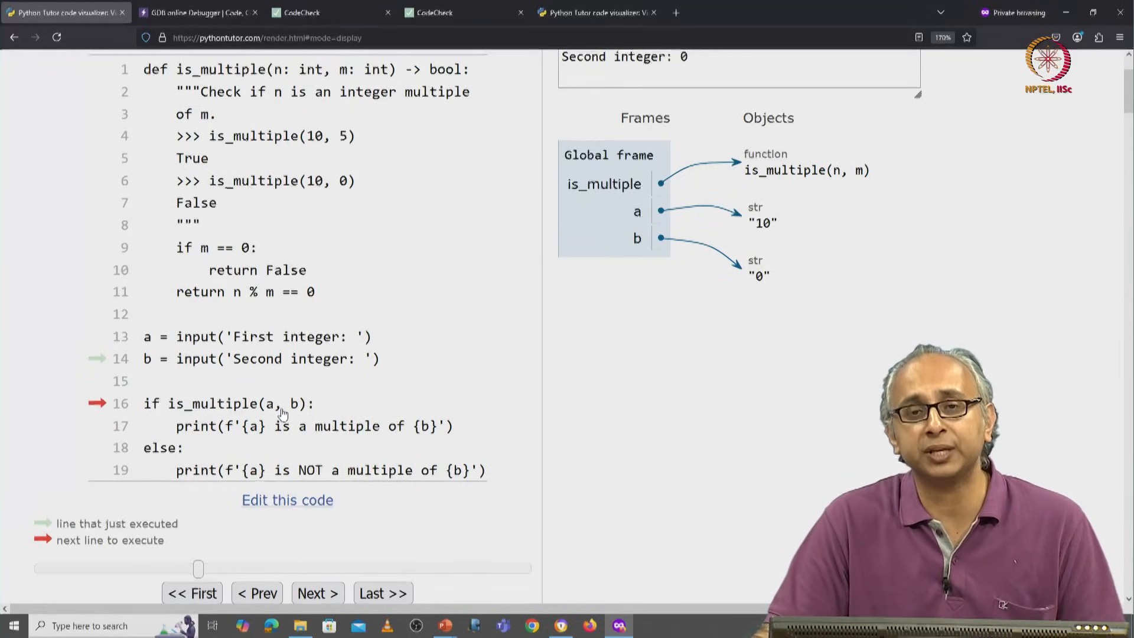
mouse_move(303, 416)
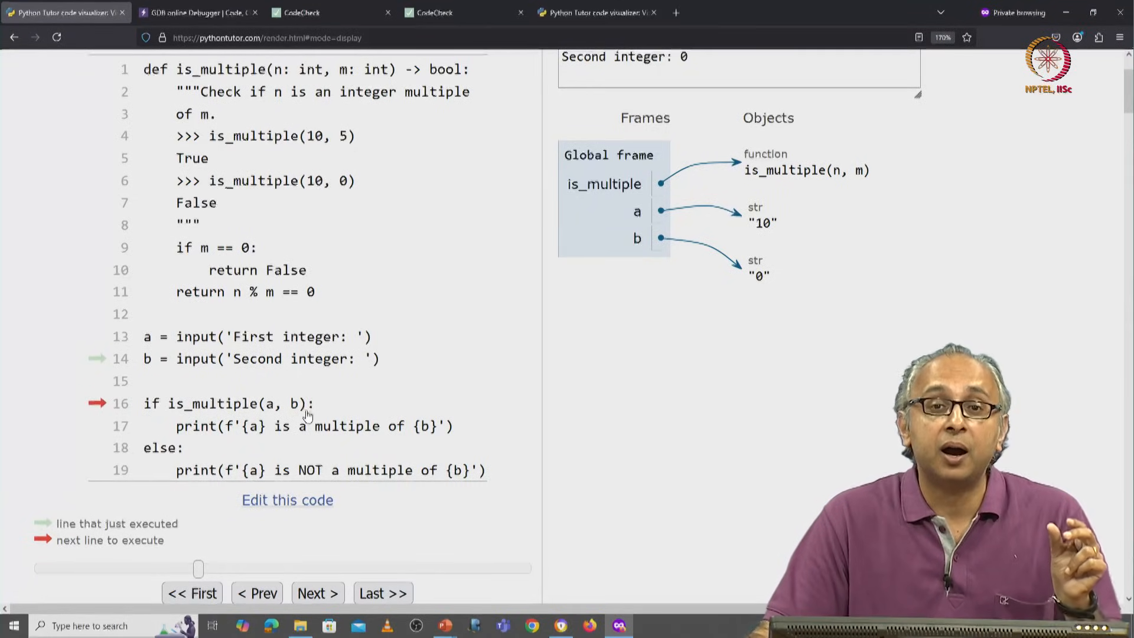
mouse_move(300, 461)
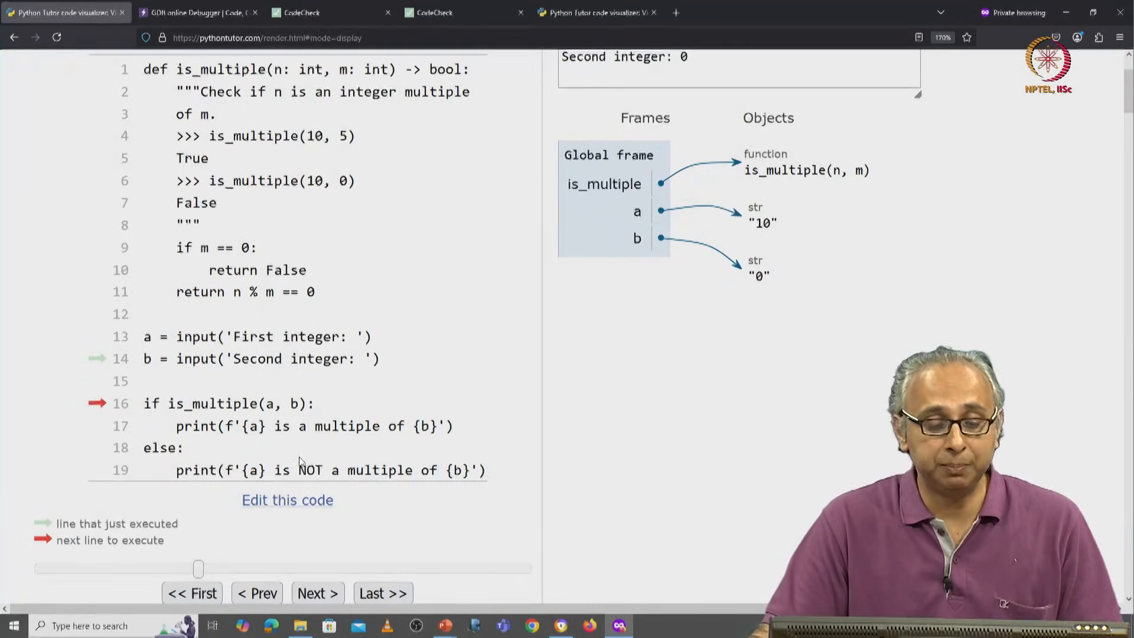
Enter is_multiple and advance to the m == 0 check on line 9.
left_click(316, 593)
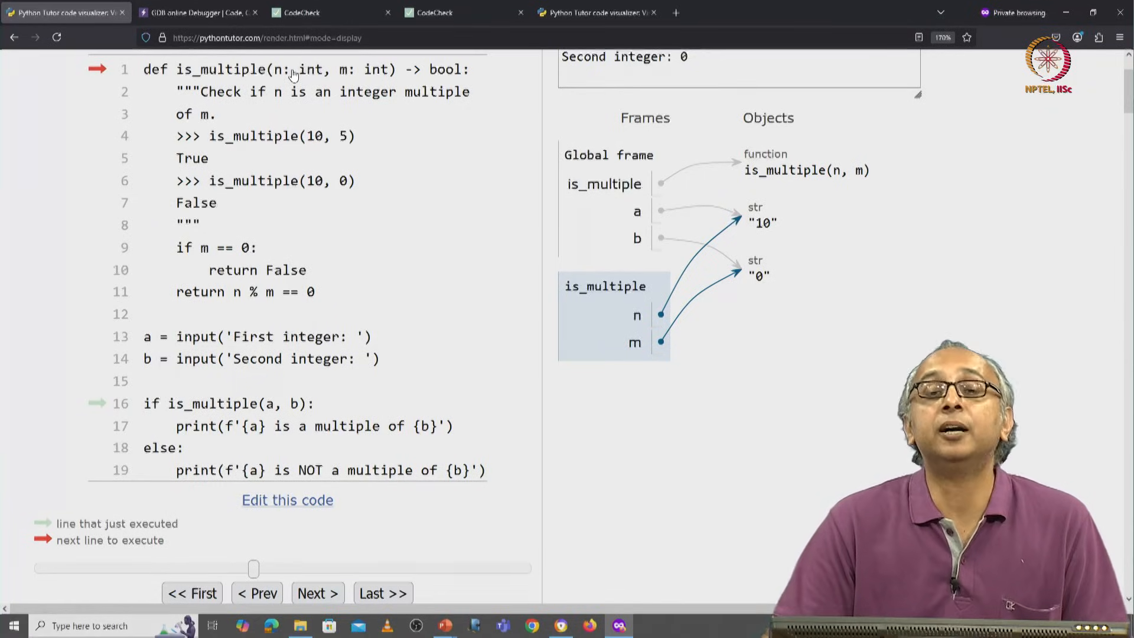
mouse_move(310, 101)
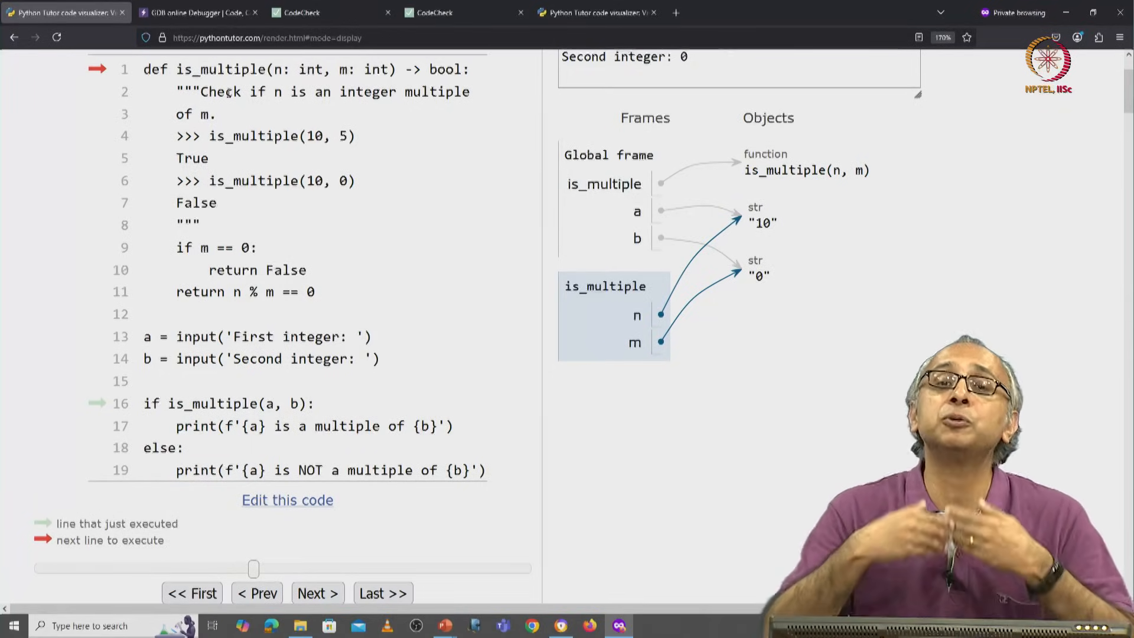
mouse_move(159, 380)
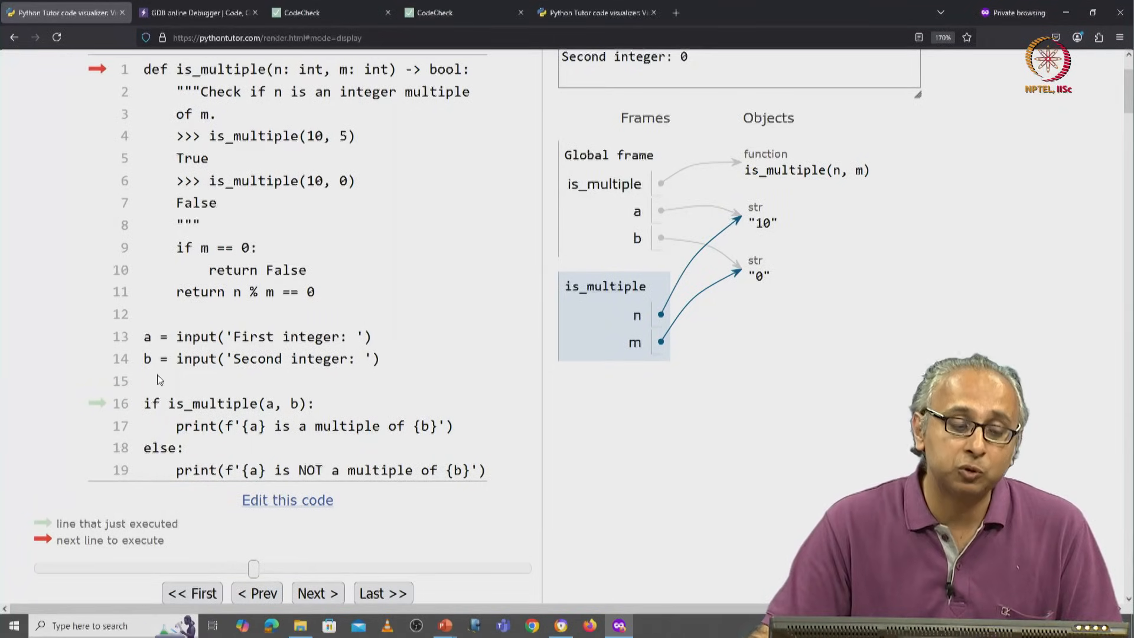
mouse_move(179, 411)
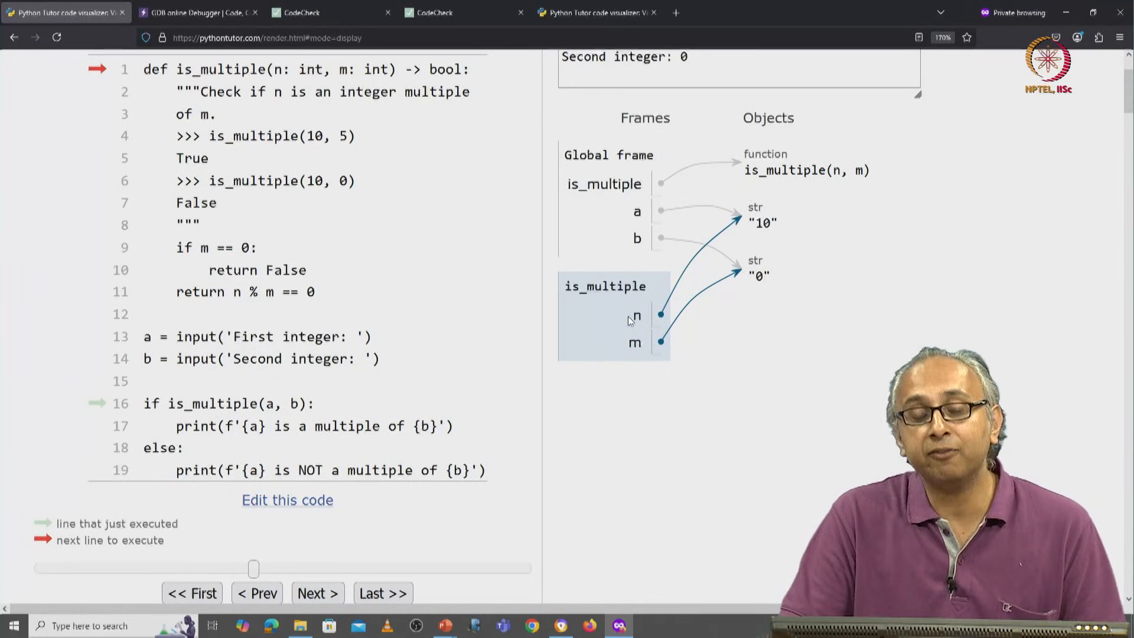
mouse_move(618, 367)
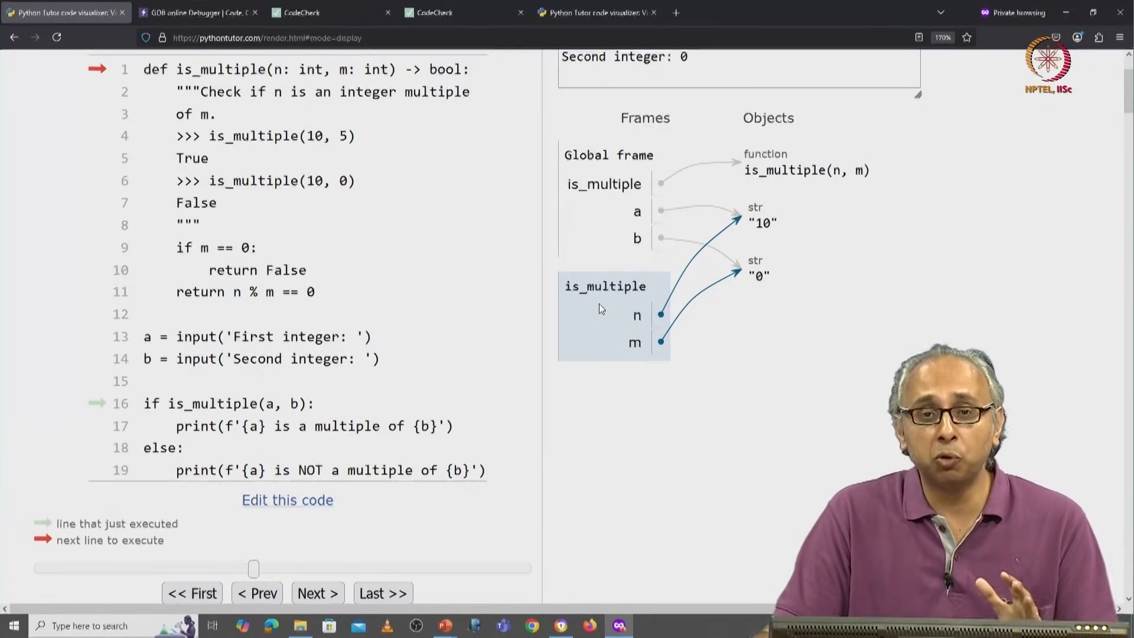
mouse_move(605, 319)
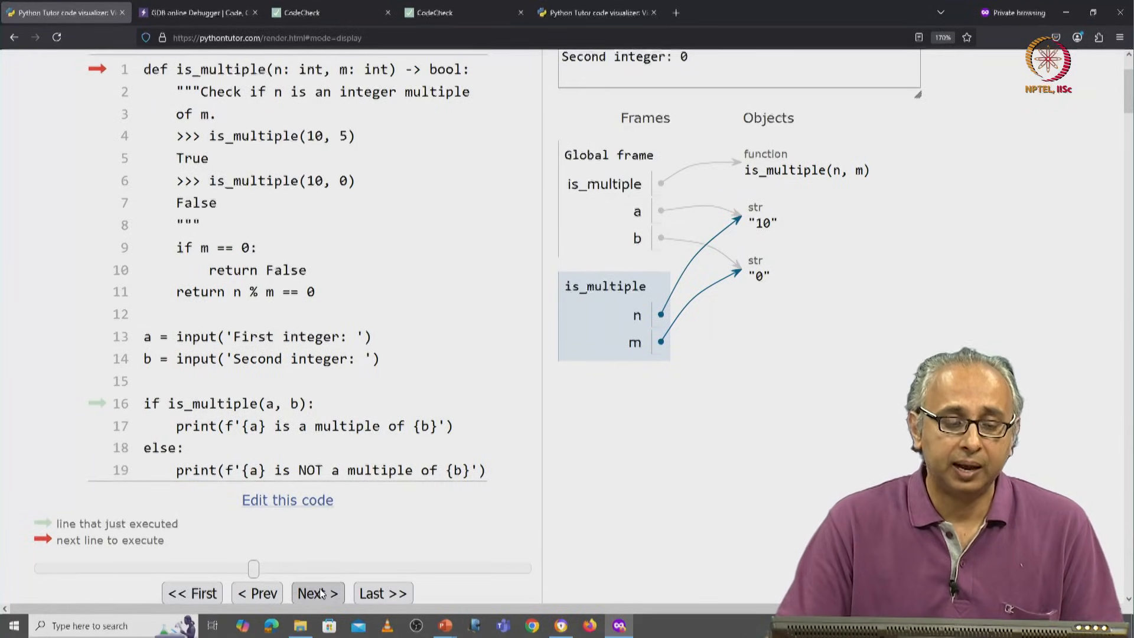
left_click(316, 593)
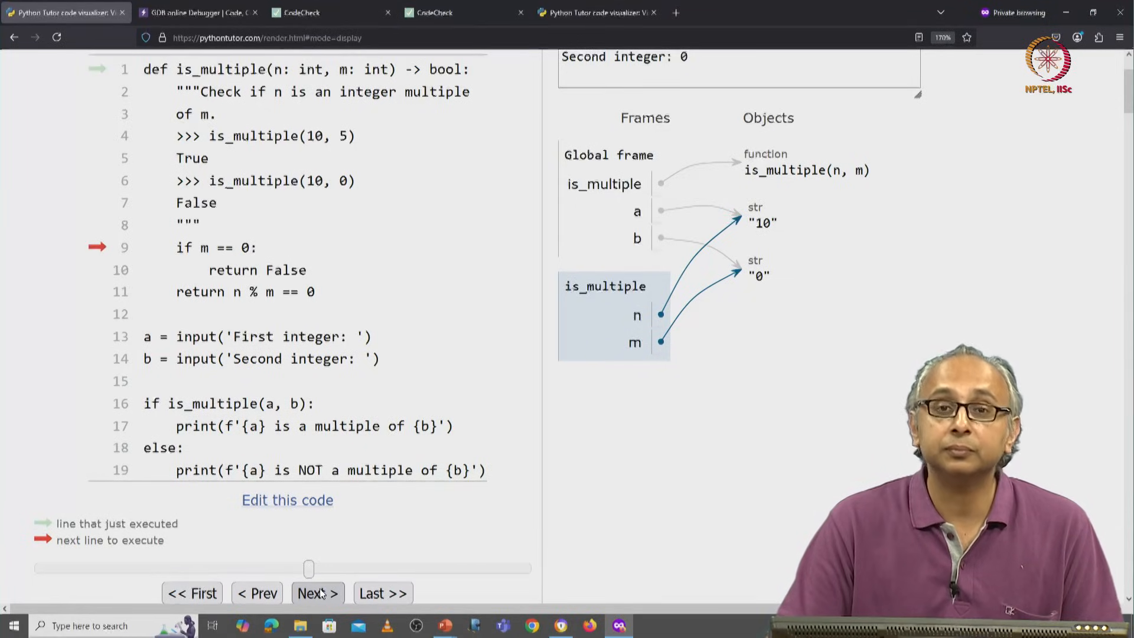